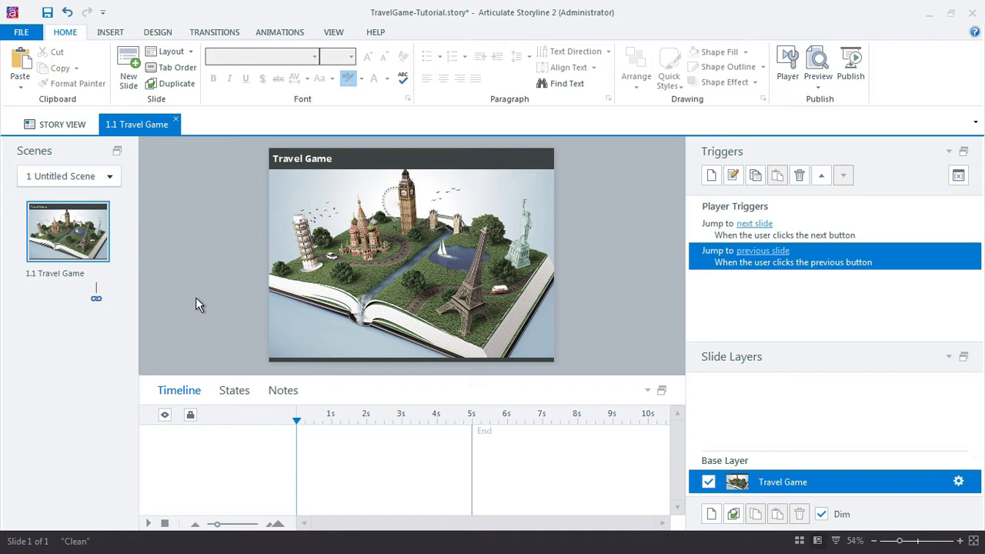
{"action": "mouse_move", "coordinate": [348, 267]}
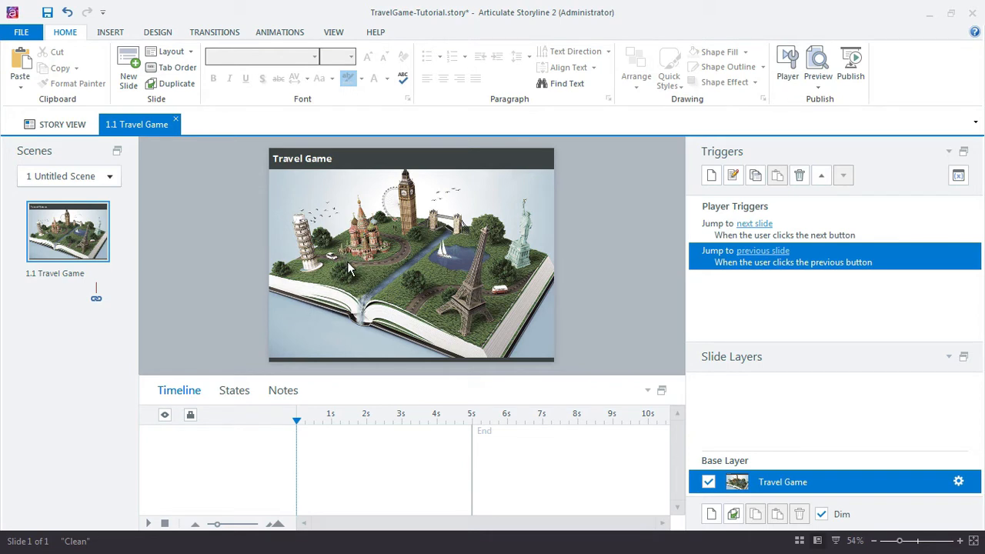
{"action": "mouse_move", "coordinate": [398, 265]}
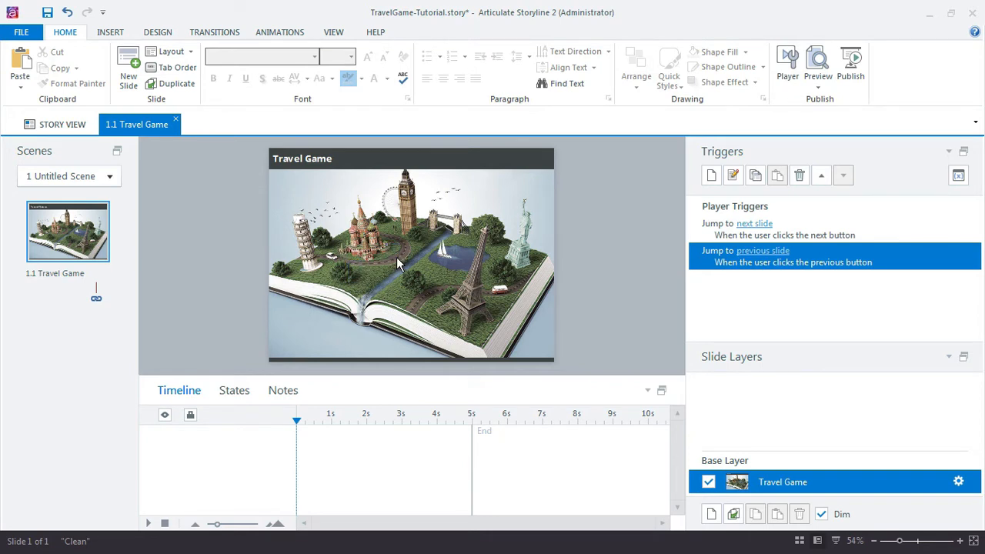
{"action": "mouse_move", "coordinate": [382, 274]}
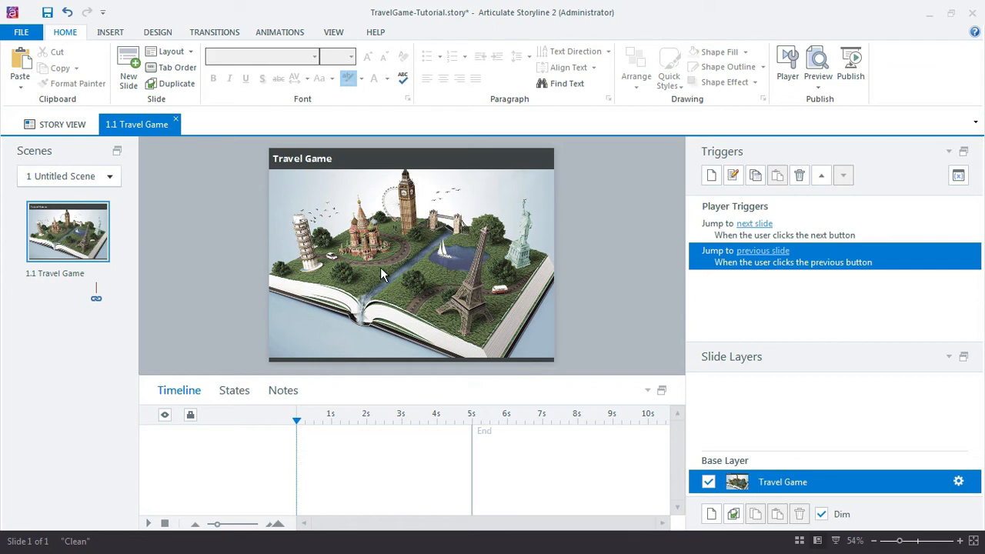
{"action": "mouse_move", "coordinate": [224, 228]}
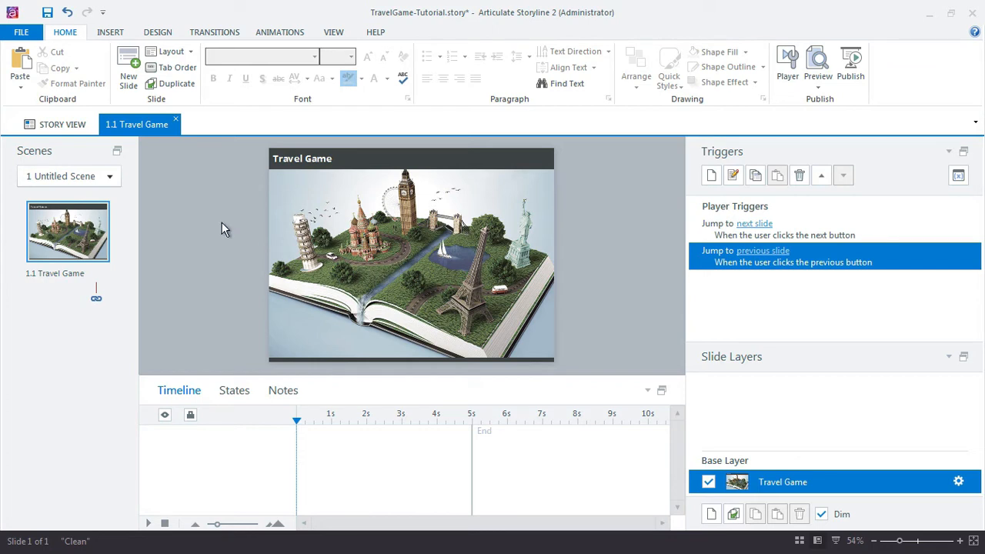
Step: From Story View, add a new Elements scene and open its blank slide for editing
{"action": "left_click", "coordinate": [54, 123]}
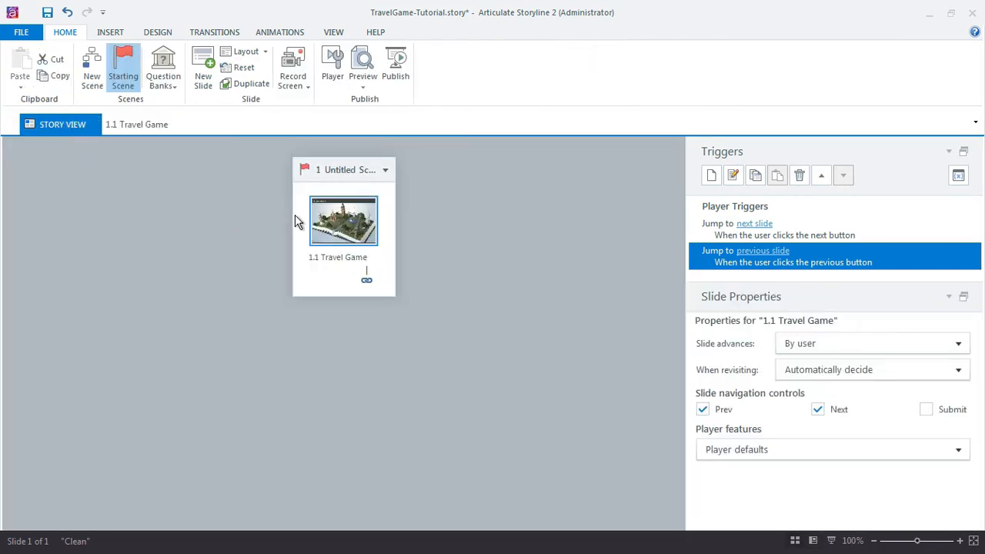
{"action": "mouse_move", "coordinate": [384, 254]}
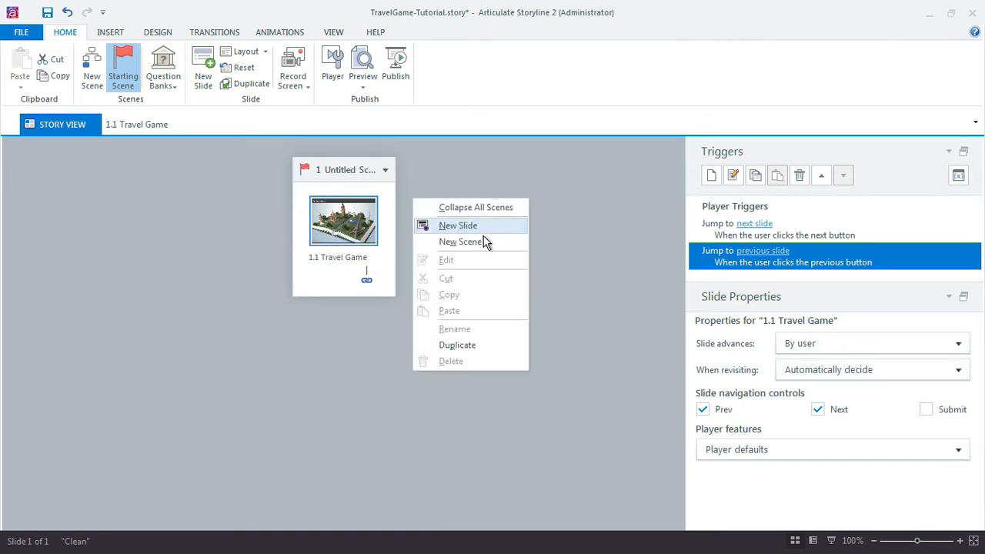
{"action": "left_click", "coordinate": [458, 242]}
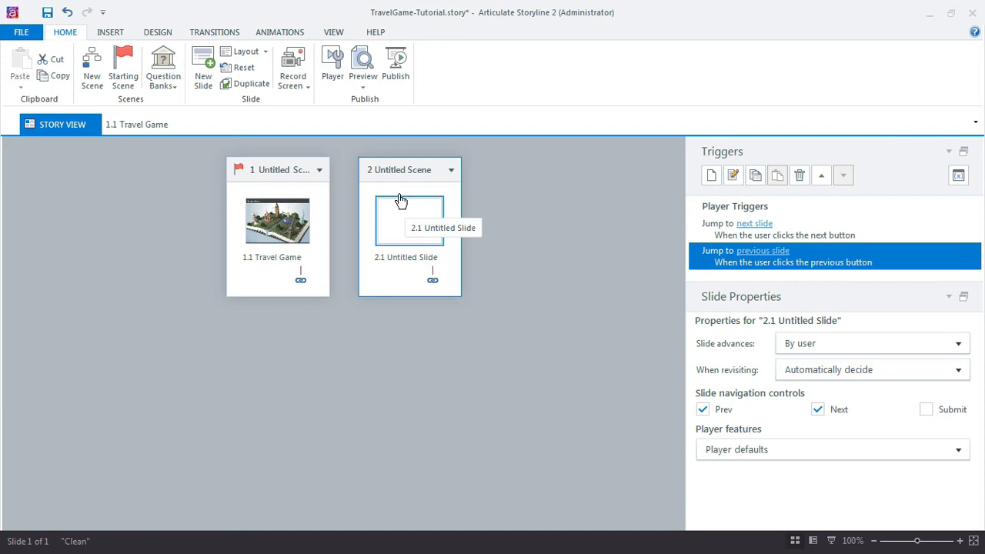
{"action": "double_click", "coordinate": [403, 169]}
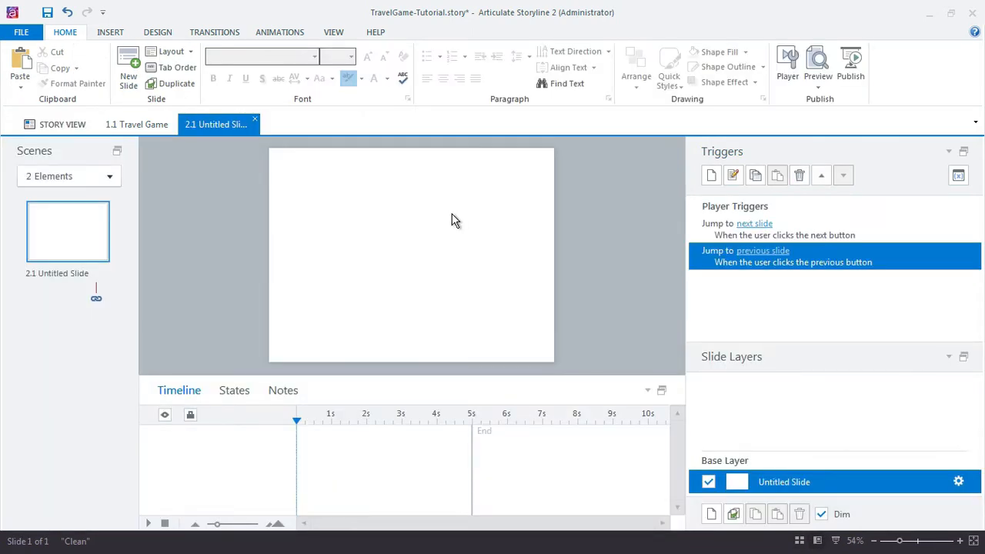
Step: Insert the Marker-Normal picture from the 01-Graphics folder onto the blank slide
{"action": "left_click", "coordinate": [111, 31]}
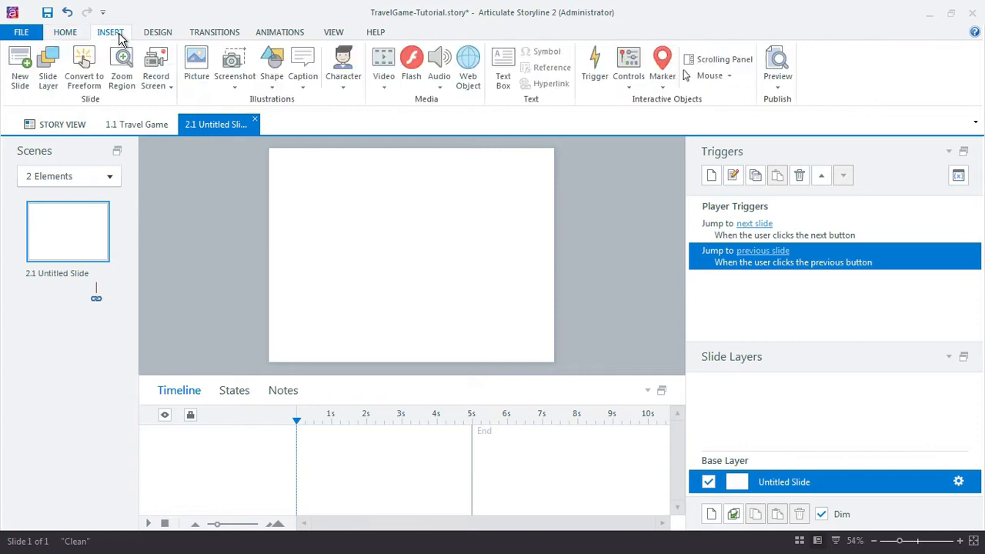
{"action": "left_click", "coordinate": [196, 65]}
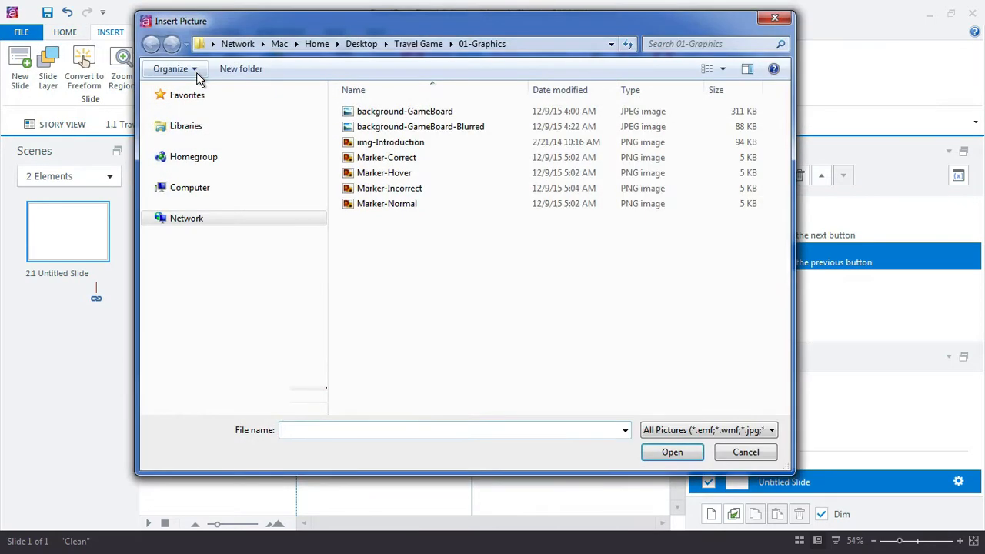
{"action": "left_click", "coordinate": [386, 203]}
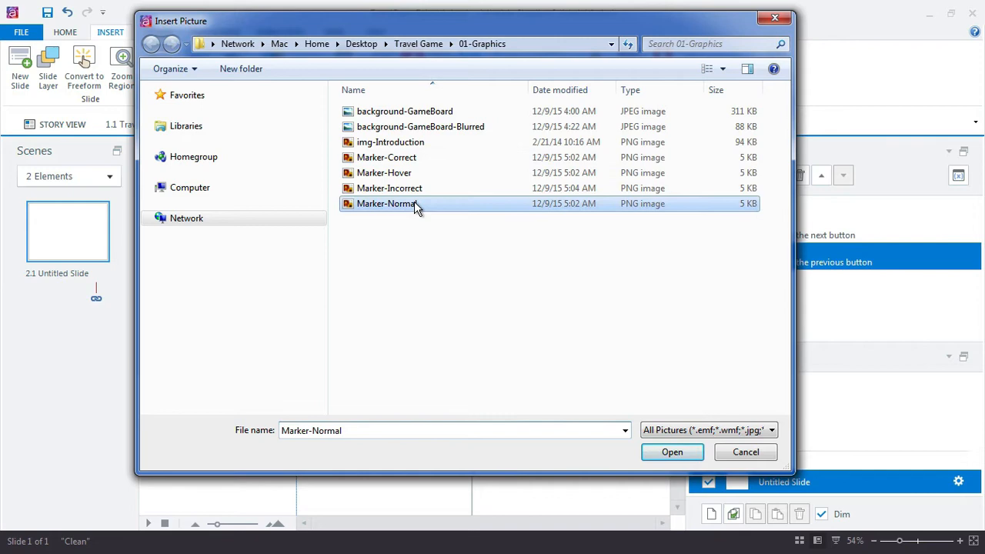
{"action": "left_click", "coordinate": [670, 452]}
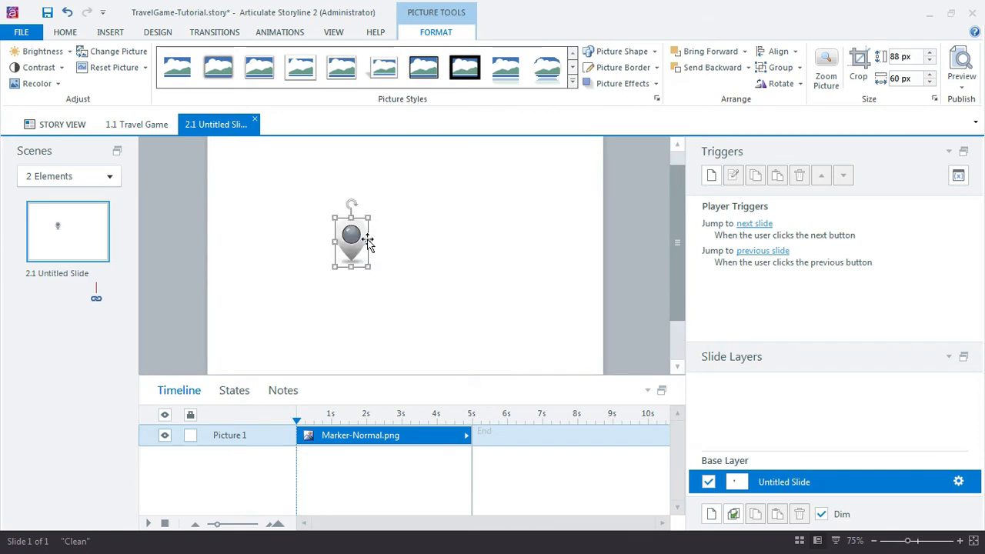
{"action": "mouse_move", "coordinate": [390, 234]}
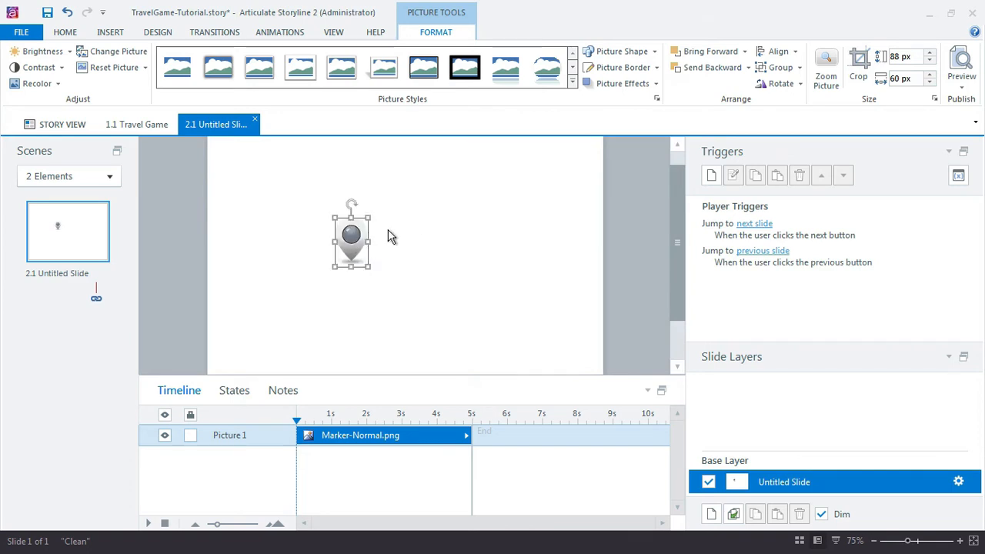
{"action": "mouse_move", "coordinate": [240, 439]}
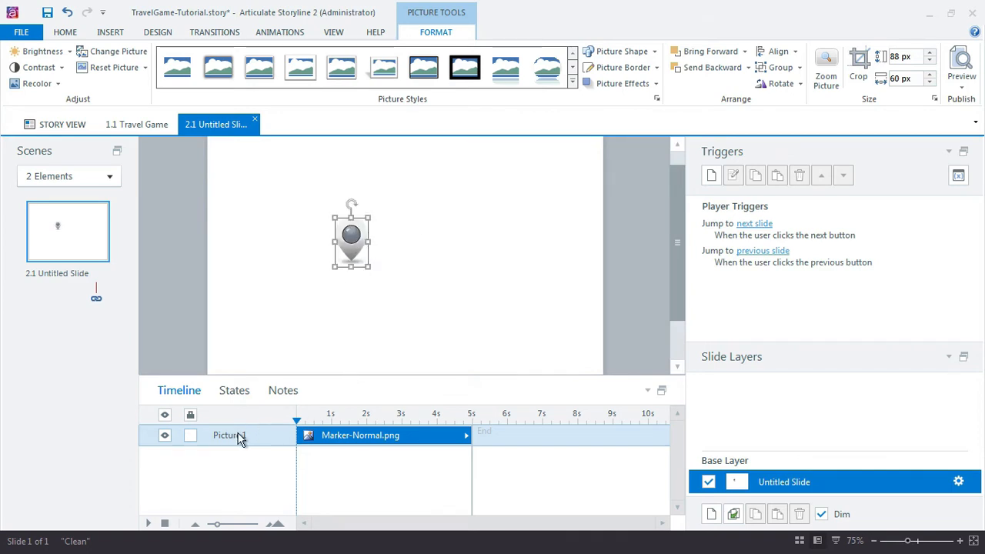
Step: Rename Picture 1 to btn-Marker-1 on the timeline and show its states panel
{"action": "double_click", "coordinate": [228, 434]}
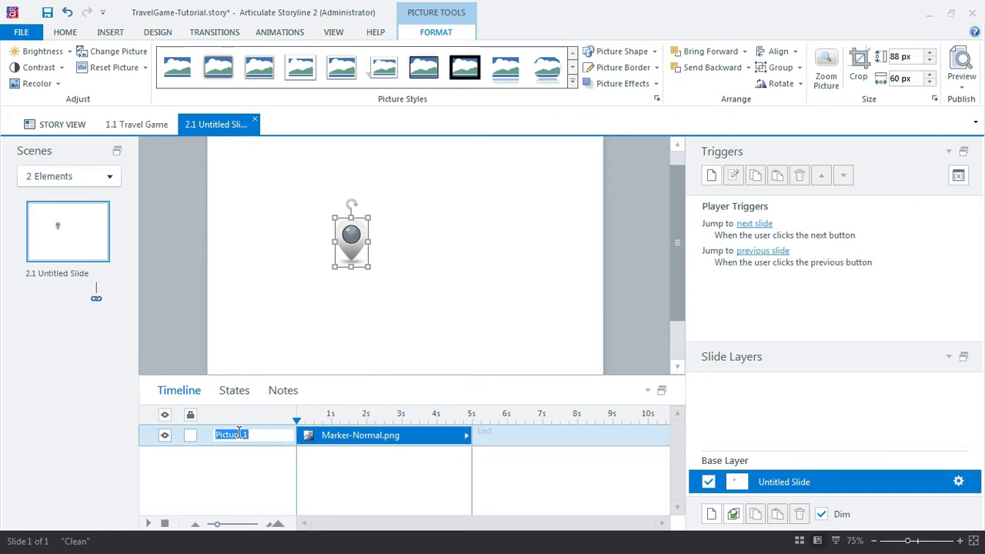
{"action": "type", "text": "btn"}
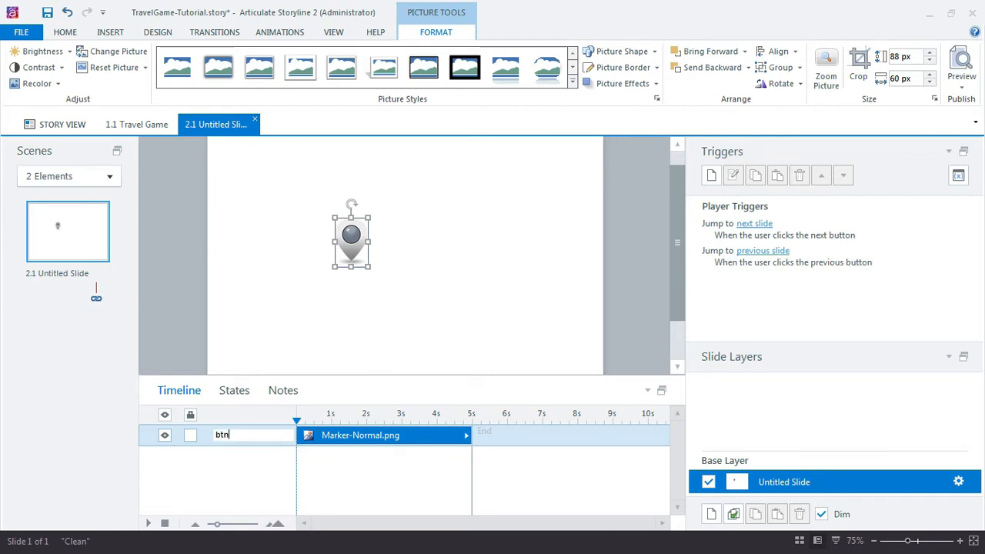
{"action": "type", "text": "btn-Marker-1"}
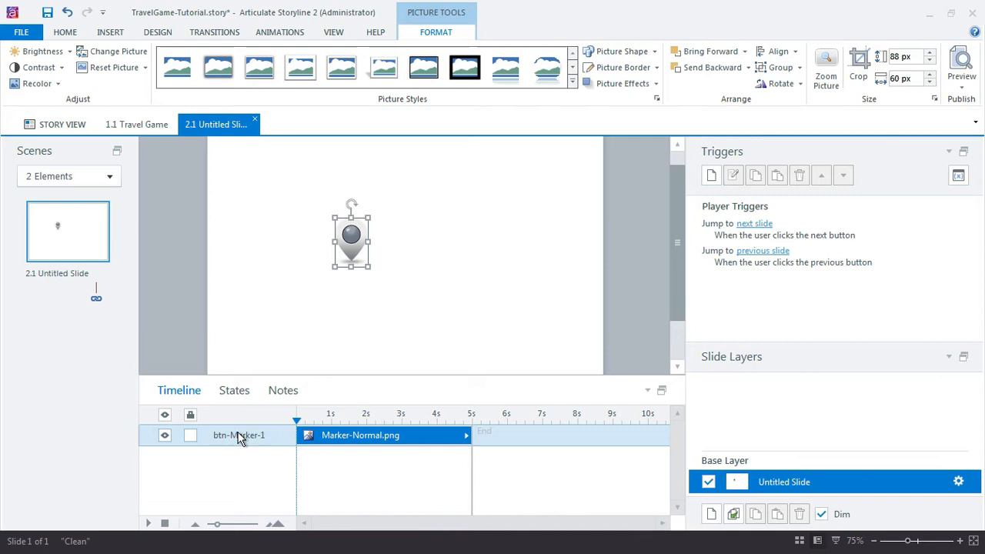
{"action": "left_click", "coordinate": [234, 391]}
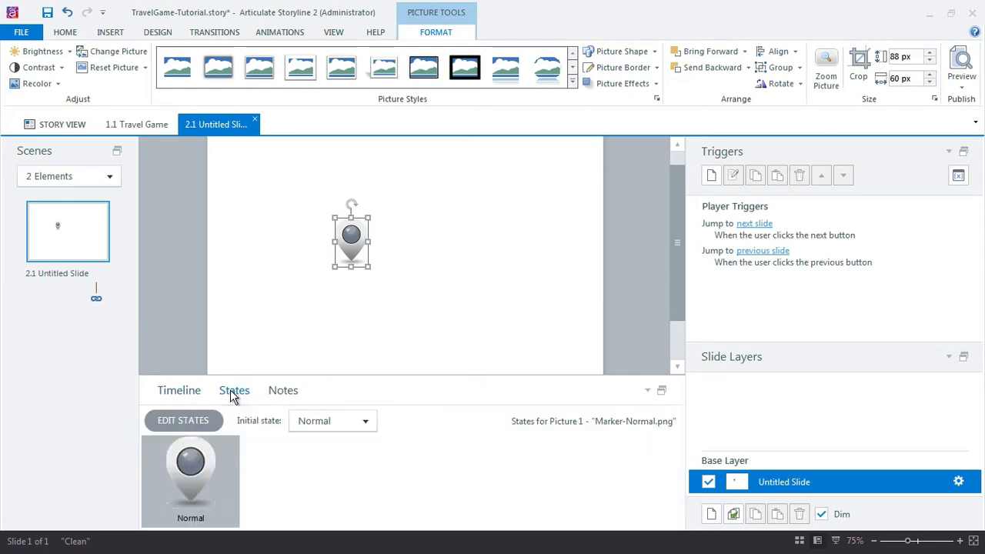
Step: Add a Hover state to btn-Marker-1 that shows the blue Marker-Hover image
{"action": "left_click", "coordinate": [183, 420]}
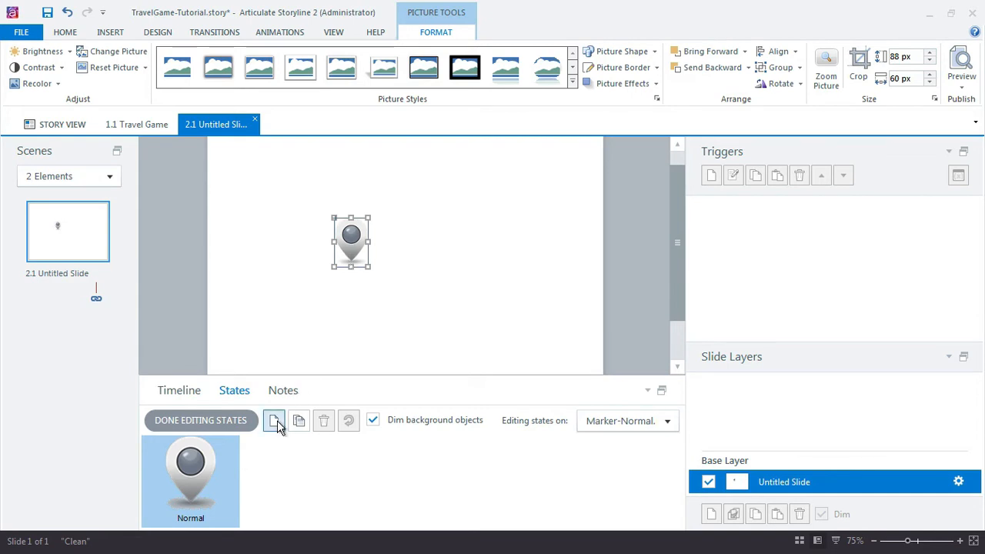
{"action": "left_click", "coordinate": [274, 420]}
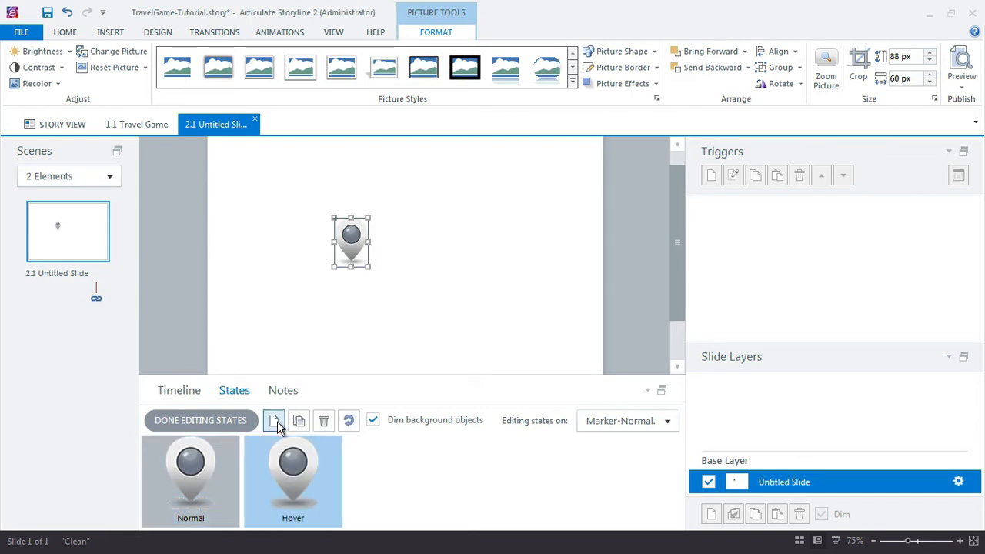
{"action": "right_click", "coordinate": [350, 240]}
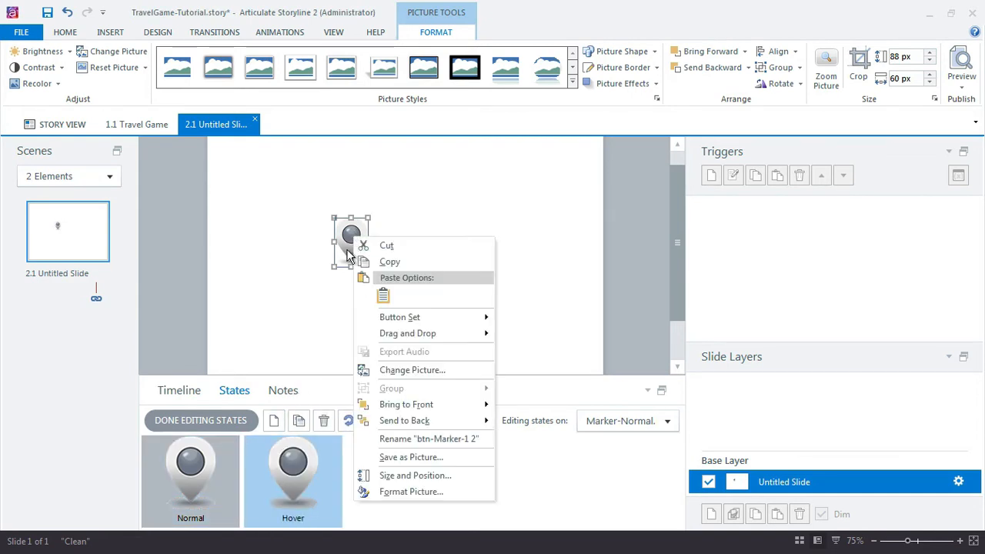
{"action": "mouse_move", "coordinate": [413, 369]}
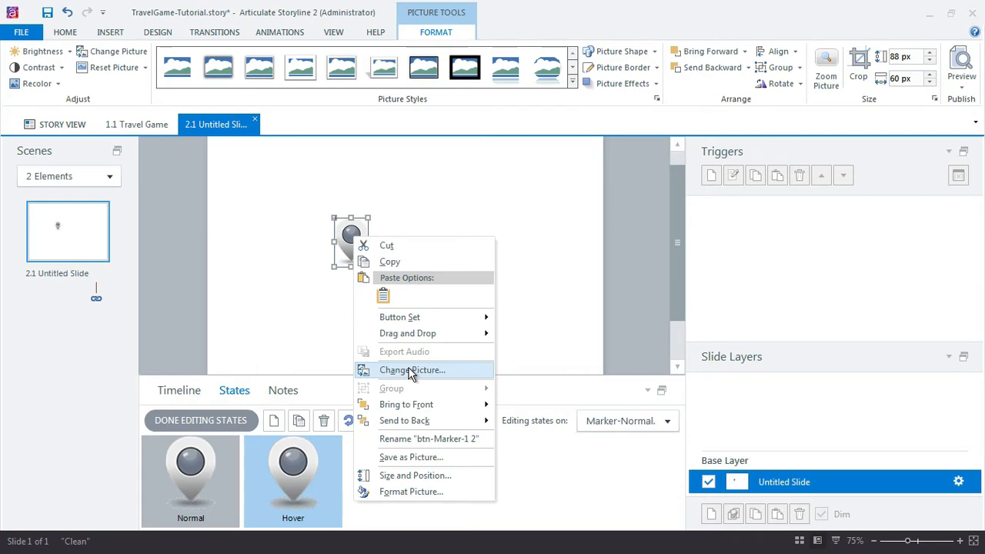
{"action": "left_click", "coordinate": [412, 369]}
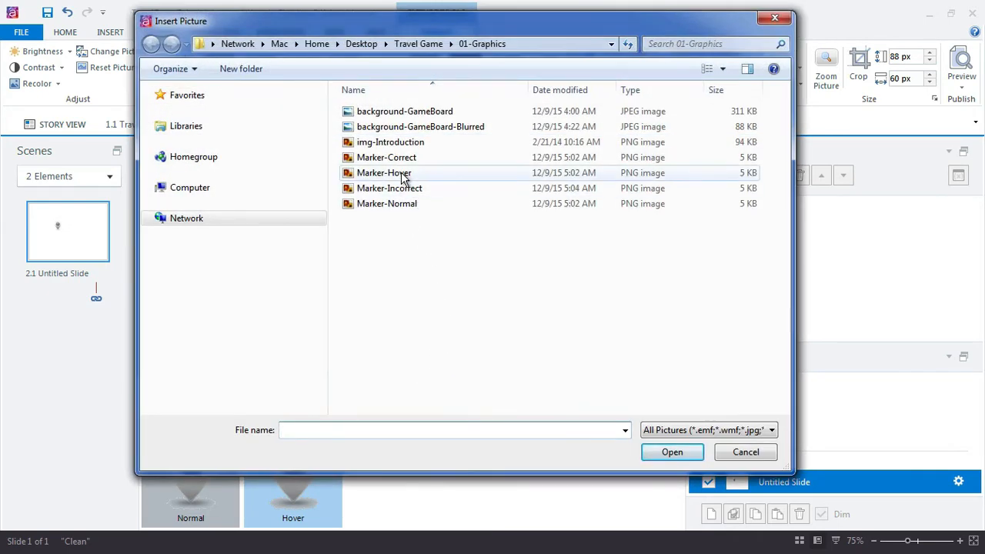
{"action": "left_click", "coordinate": [670, 452]}
{"action": "type", "text": "Correct"}
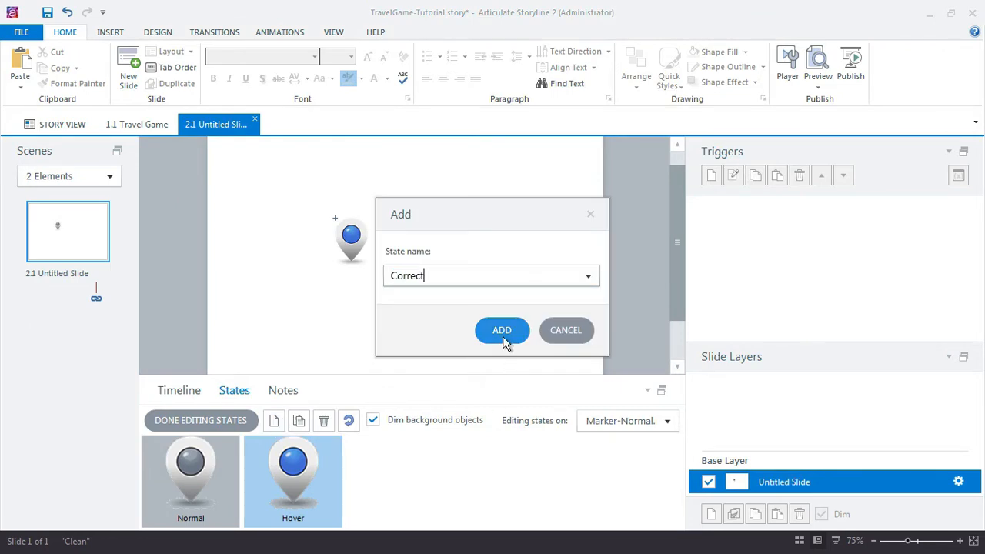
Step: Swap the Correct state's picture for the green Marker-Correct image
{"action": "right_click", "coordinate": [351, 243]}
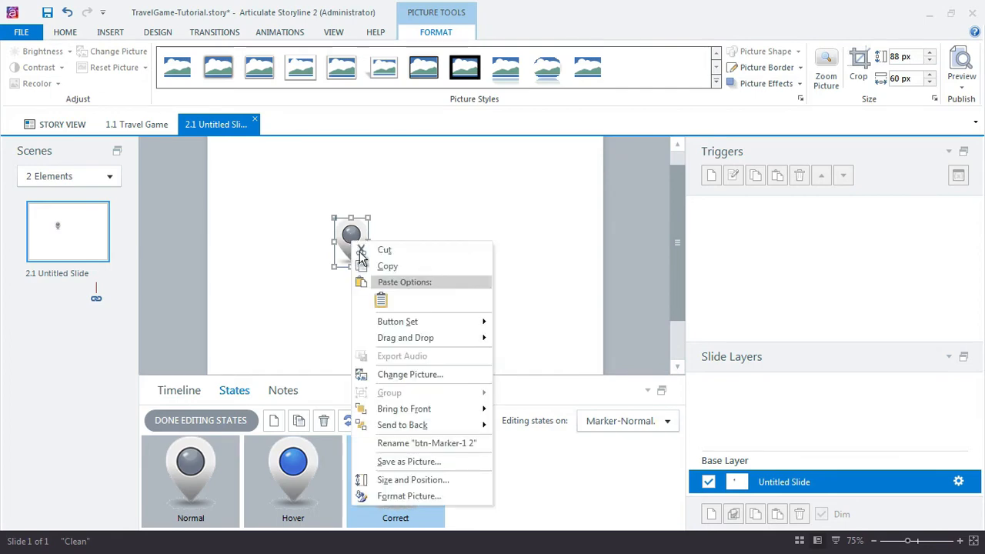
{"action": "left_click", "coordinate": [409, 374]}
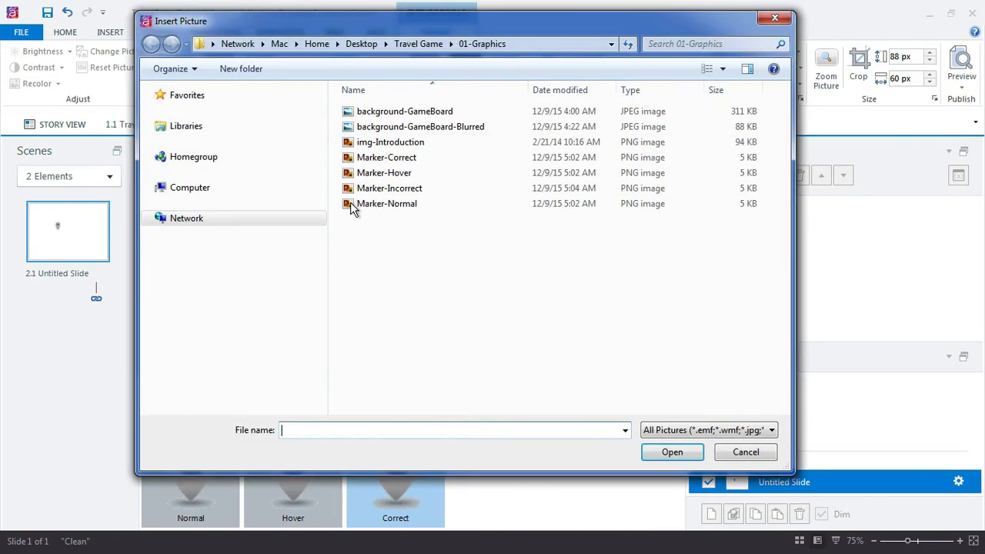
{"action": "left_click", "coordinate": [745, 452]}
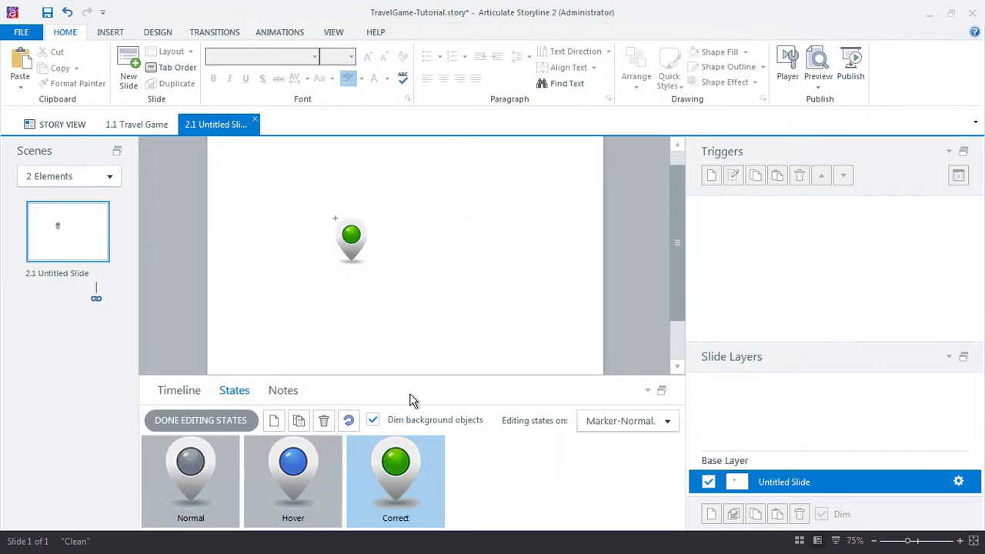
Step: Add an Incorrect state with the red marker image and finish editing states
{"action": "left_click", "coordinate": [274, 420]}
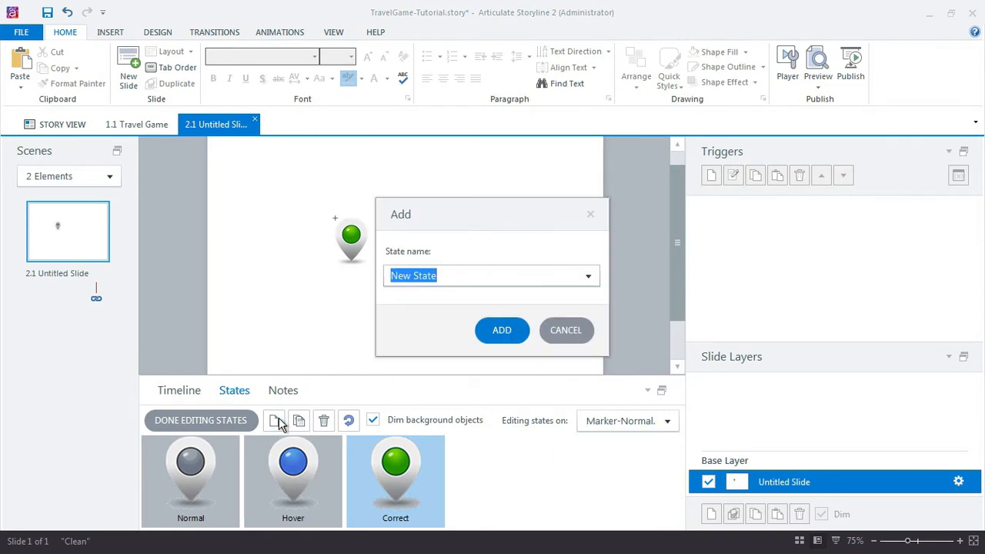
{"action": "type", "text": "Incor"}
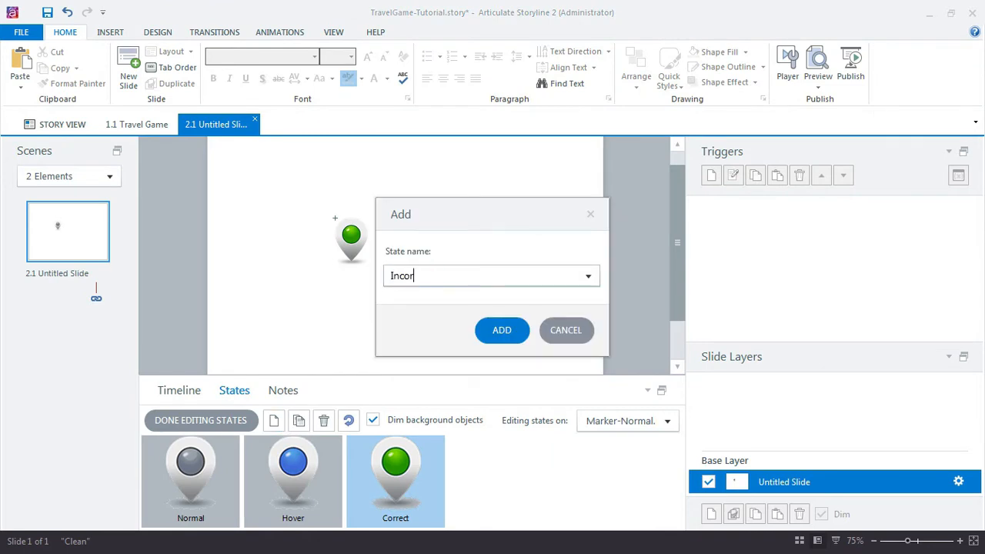
{"action": "left_click", "coordinate": [501, 329]}
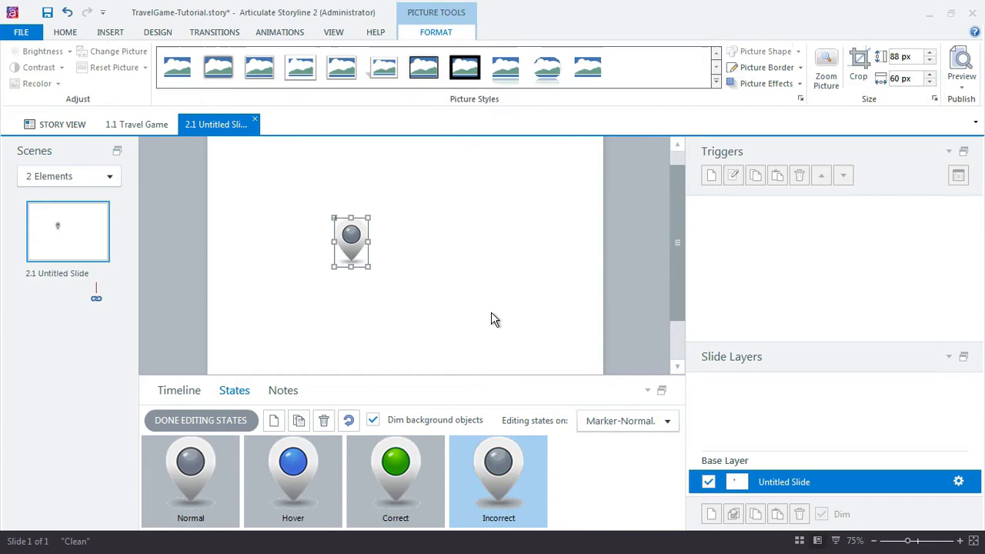
{"action": "mouse_move", "coordinate": [445, 376]}
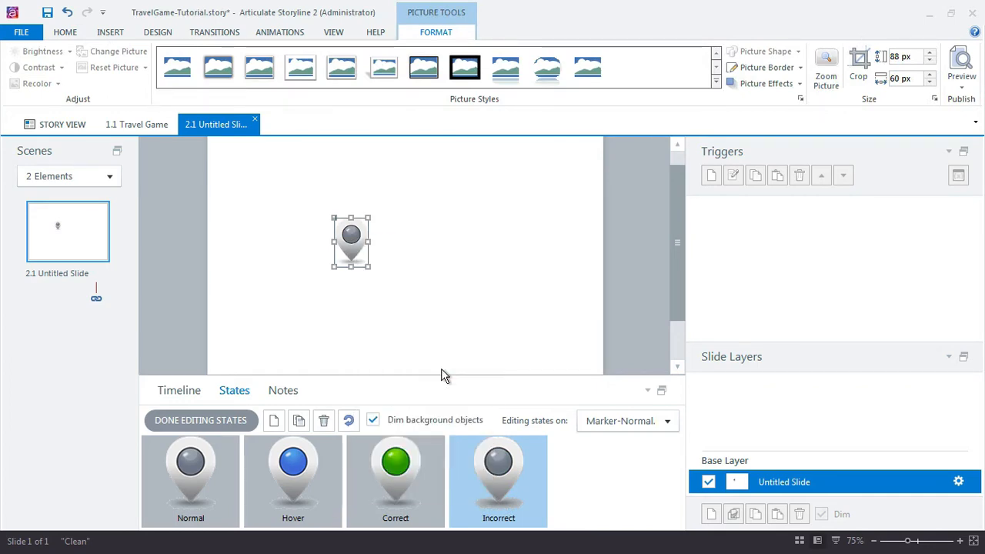
{"action": "left_click", "coordinate": [114, 51]}
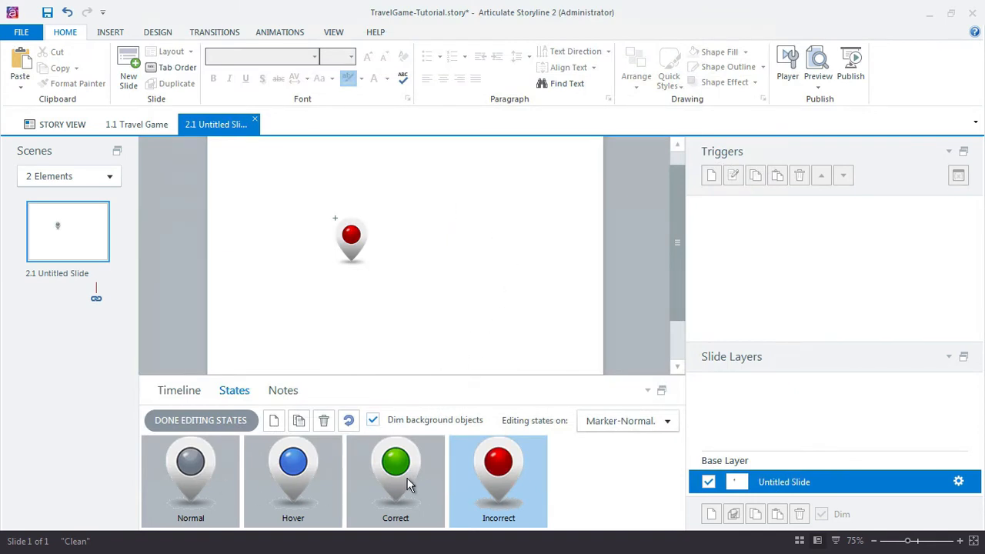
{"action": "left_click", "coordinate": [200, 420]}
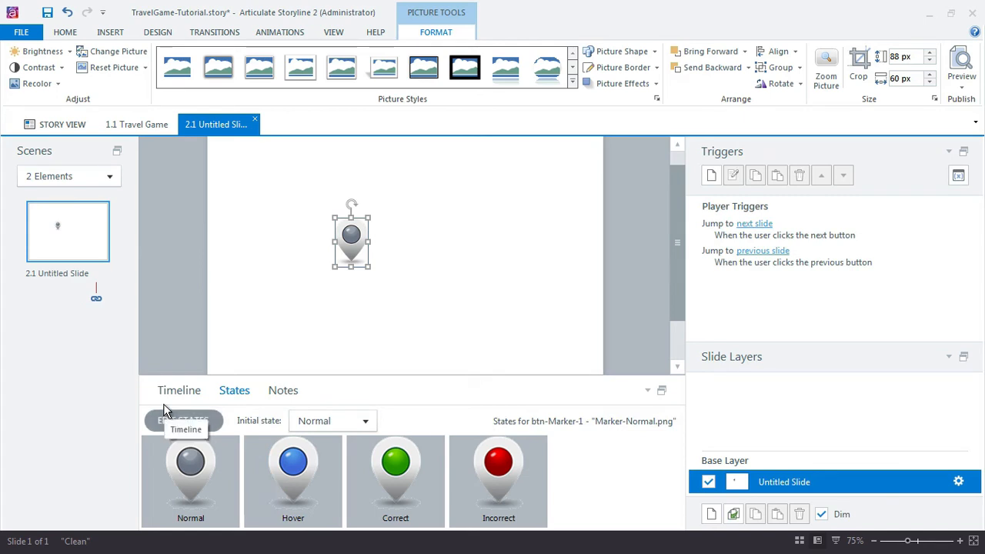
Step: Move the marker left and draw a blue rectangle shape beside it as a button
{"action": "left_click_drag", "start_coordinate": [350, 234], "coordinate": [249, 212]}
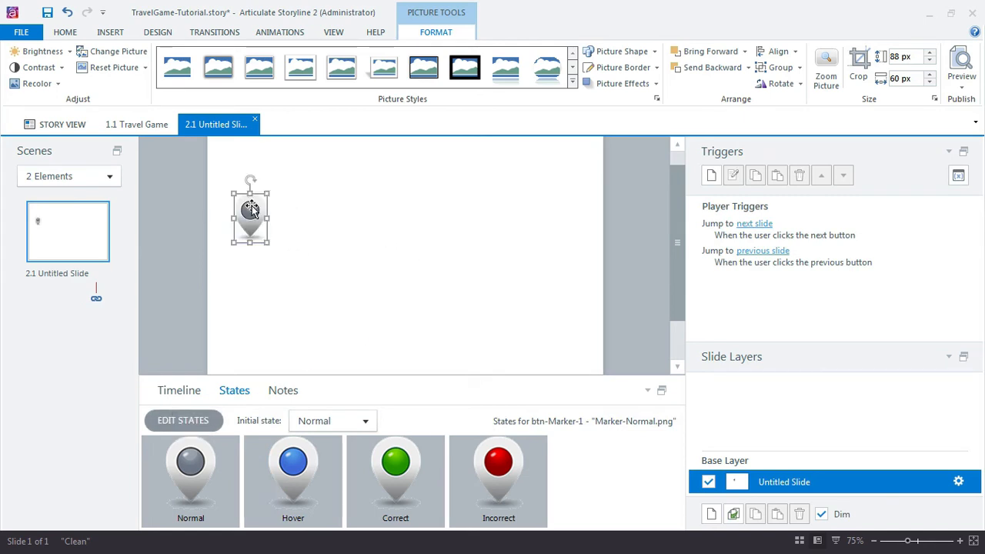
{"action": "left_click", "coordinate": [111, 31]}
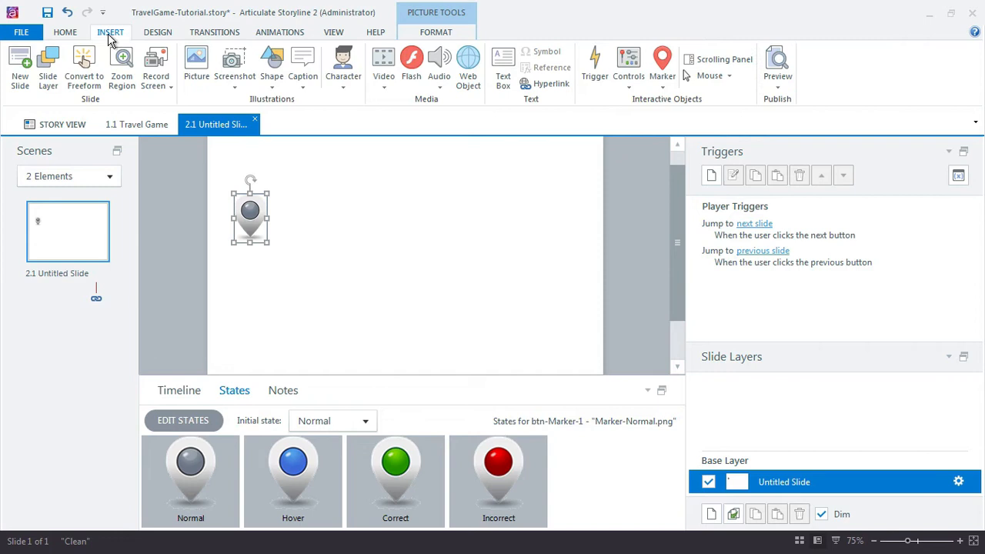
{"action": "left_click", "coordinate": [271, 65]}
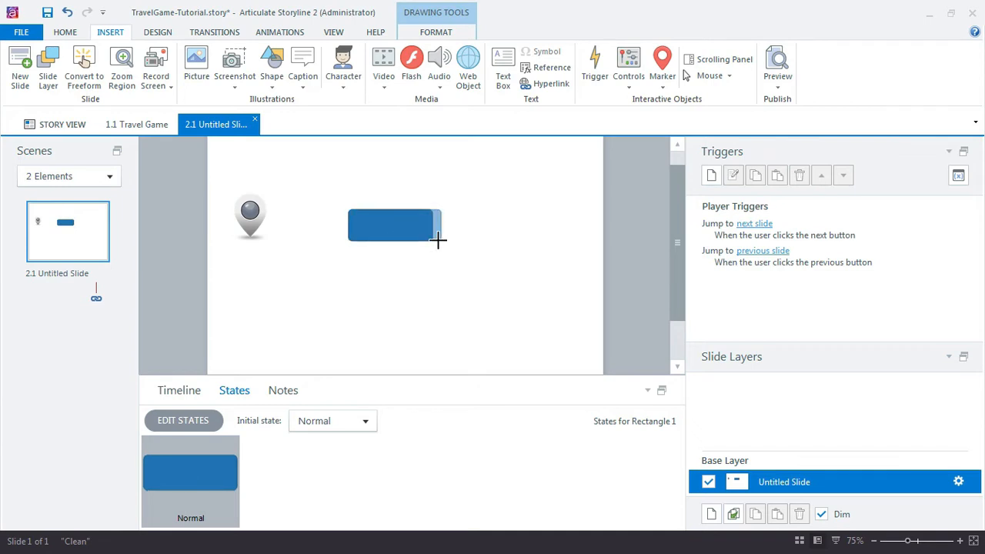
{"action": "left_click", "coordinate": [394, 225]}
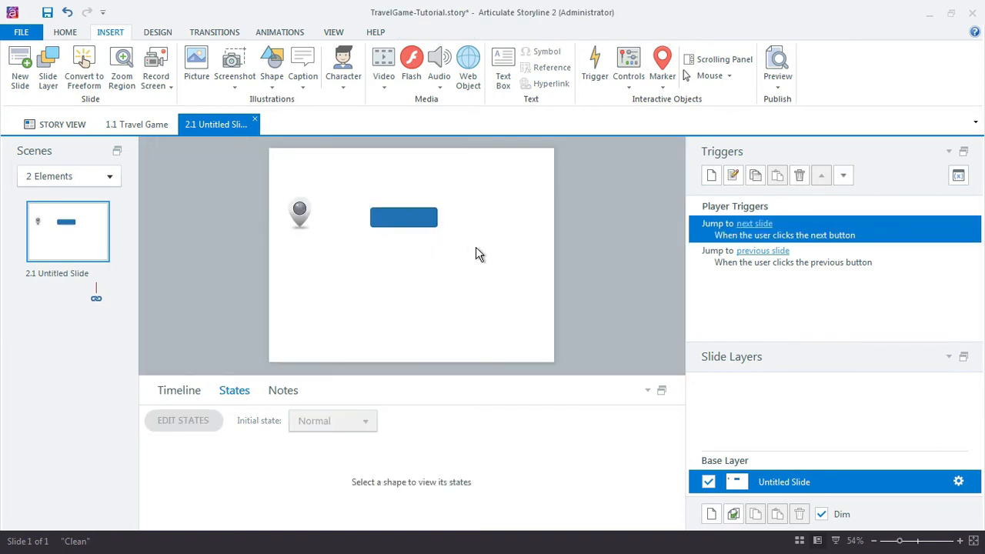
{"action": "left_click", "coordinate": [403, 217]}
{"action": "type", "text": "Submit"}
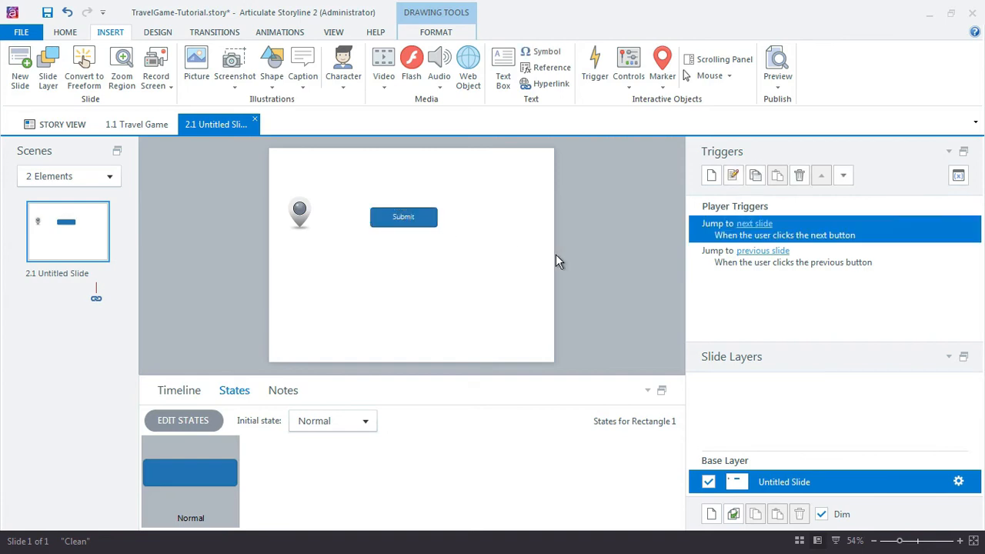
Step: Give the Submit rectangle a Hover state with a lighter blue shape fill
{"action": "left_click", "coordinate": [403, 215]}
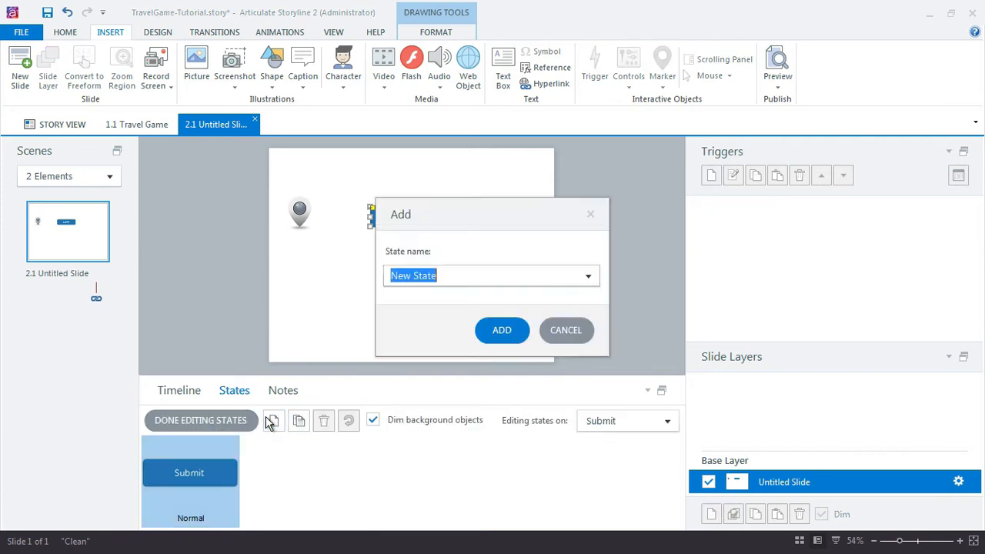
{"action": "left_click", "coordinate": [501, 329]}
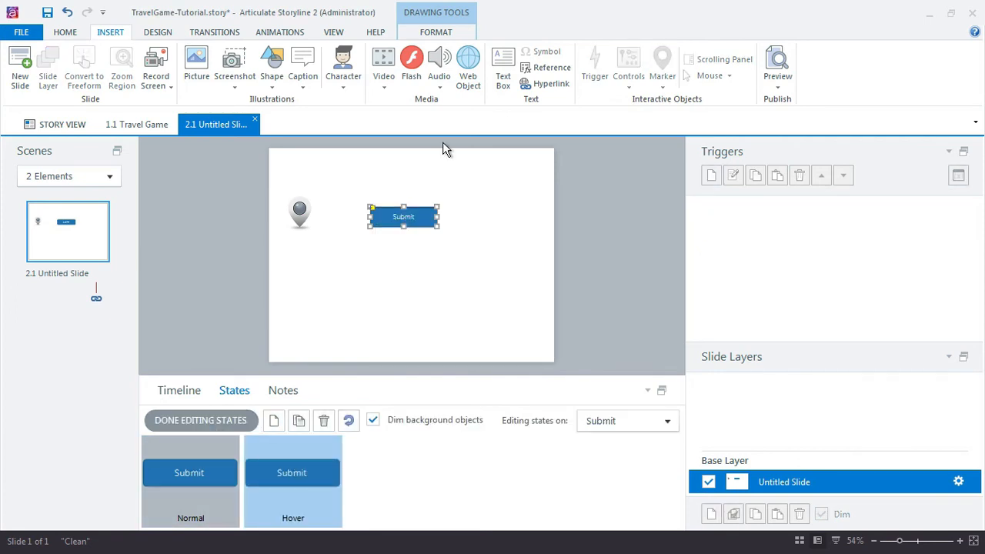
{"action": "left_click", "coordinate": [649, 52]}
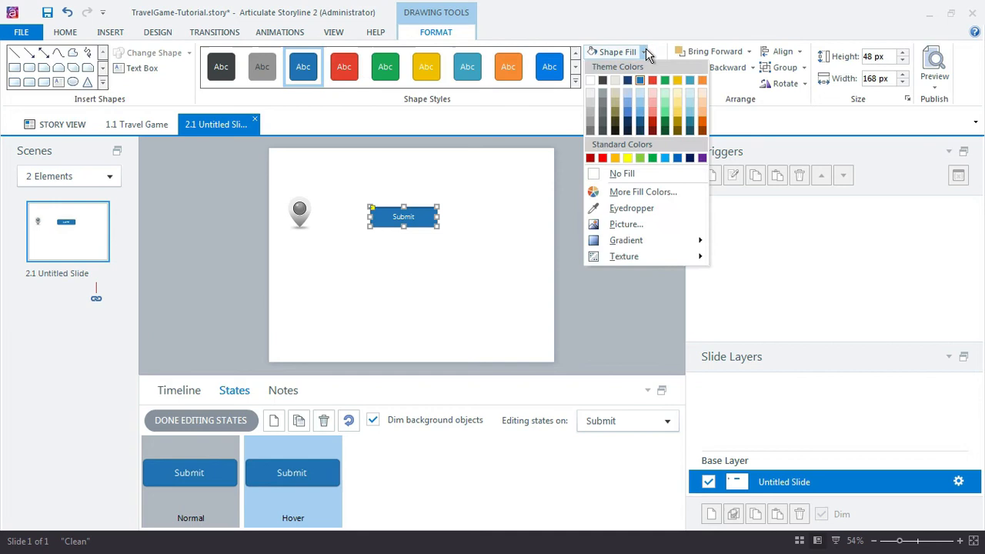
{"action": "left_click", "coordinate": [65, 31]}
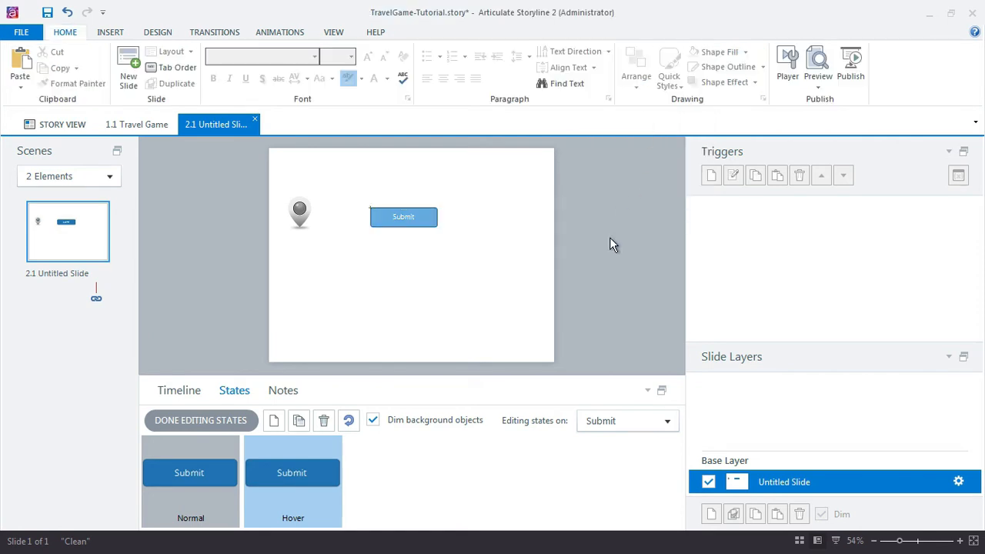
{"action": "left_click", "coordinate": [403, 216]}
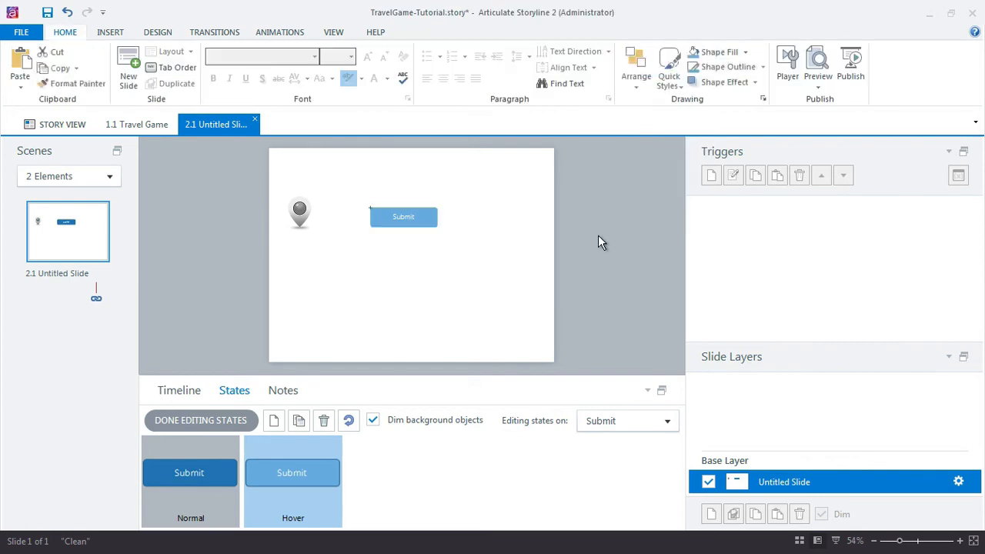
{"action": "left_click", "coordinate": [404, 215]}
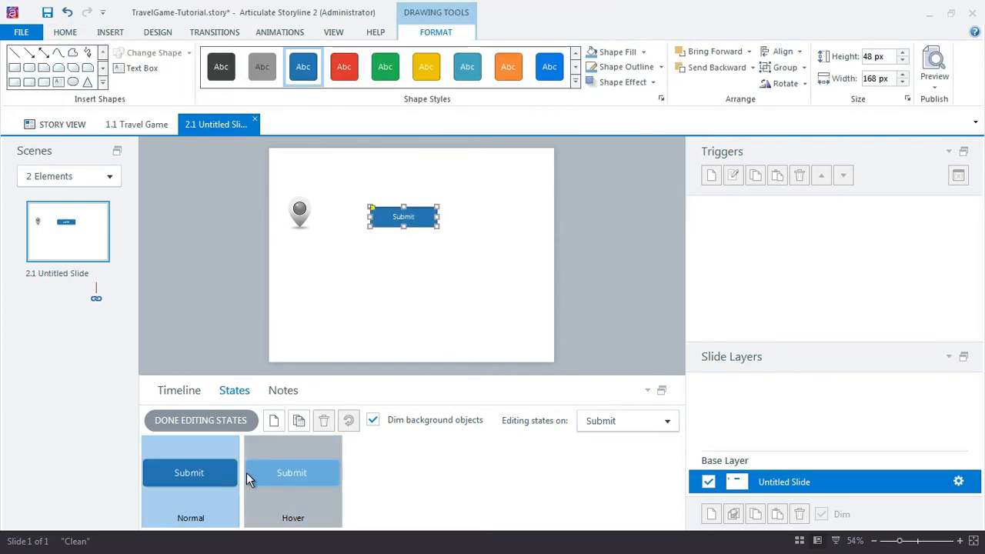
{"action": "left_click", "coordinate": [179, 391]}
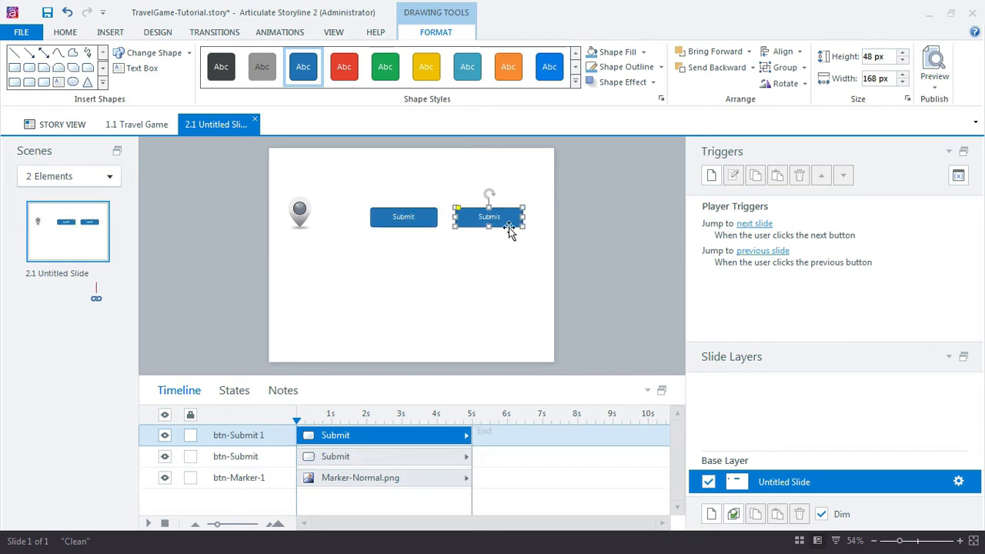
Step: Relabel the copied button Continue and give its Hover state a pale yellow fill
{"action": "double_click", "coordinate": [489, 216]}
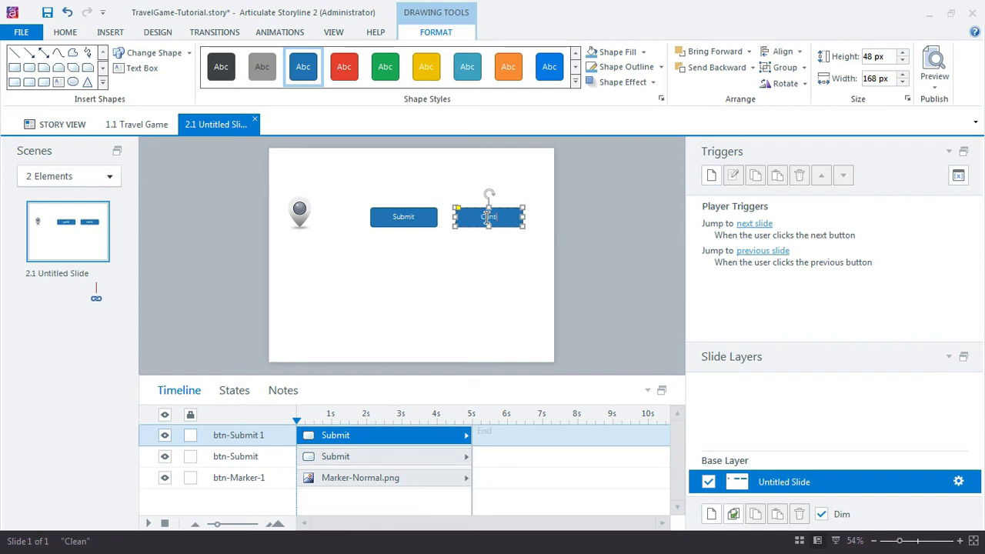
{"action": "type", "text": "Continue"}
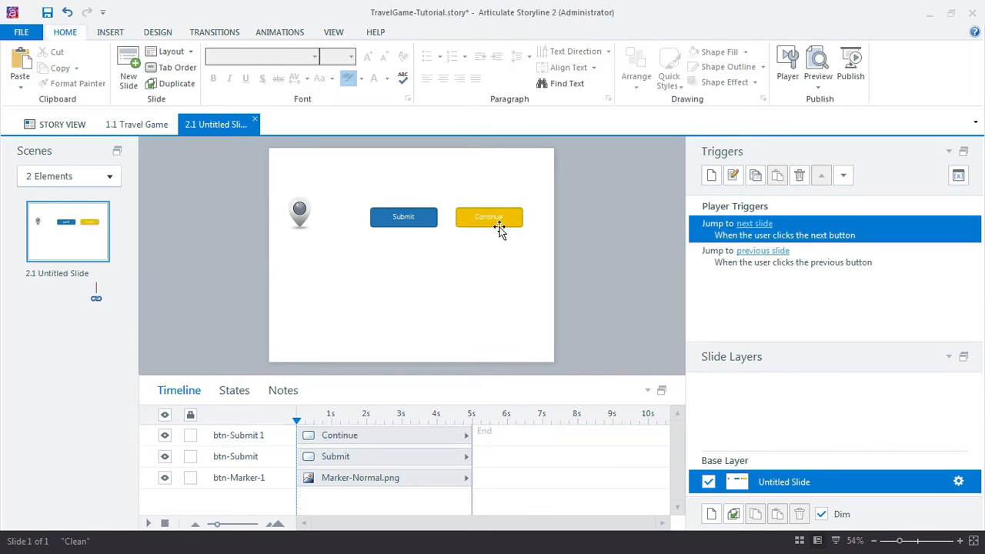
{"action": "left_click", "coordinate": [489, 215]}
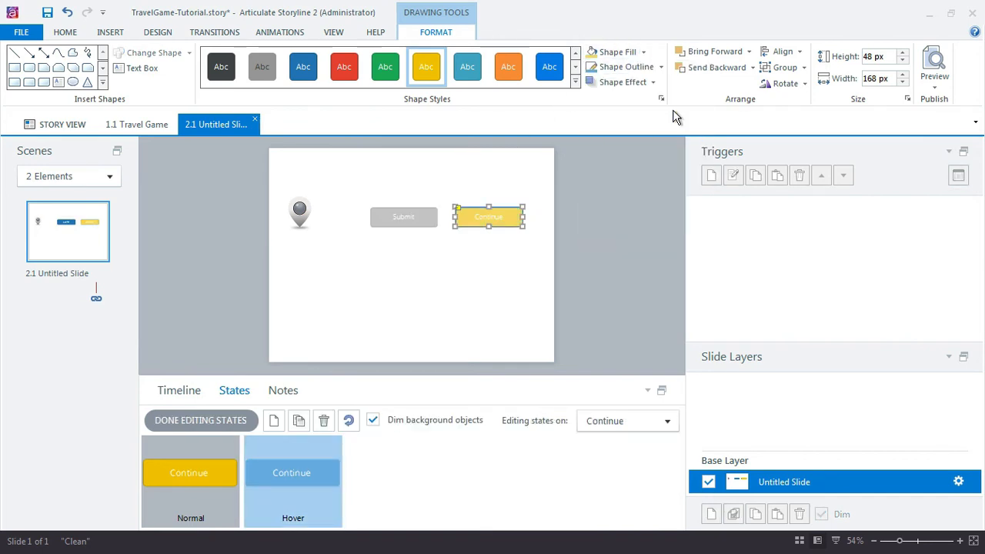
{"action": "left_click", "coordinate": [624, 68]}
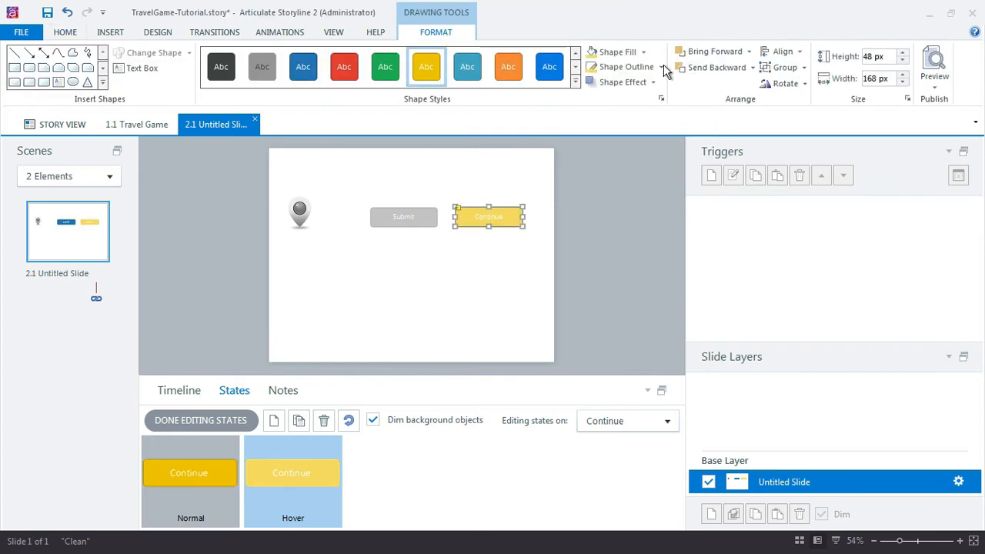
{"action": "left_click", "coordinate": [65, 31]}
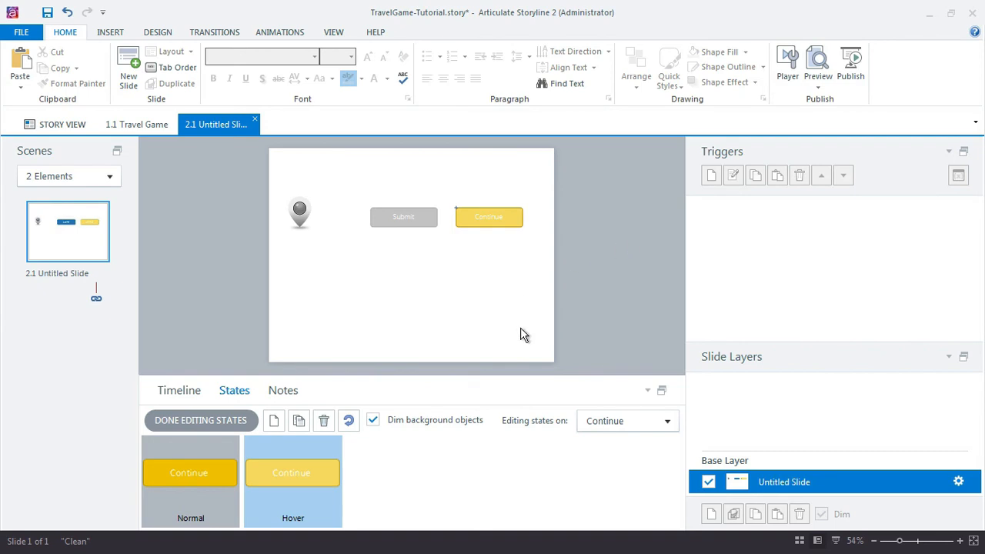
{"action": "left_click", "coordinate": [403, 216]}
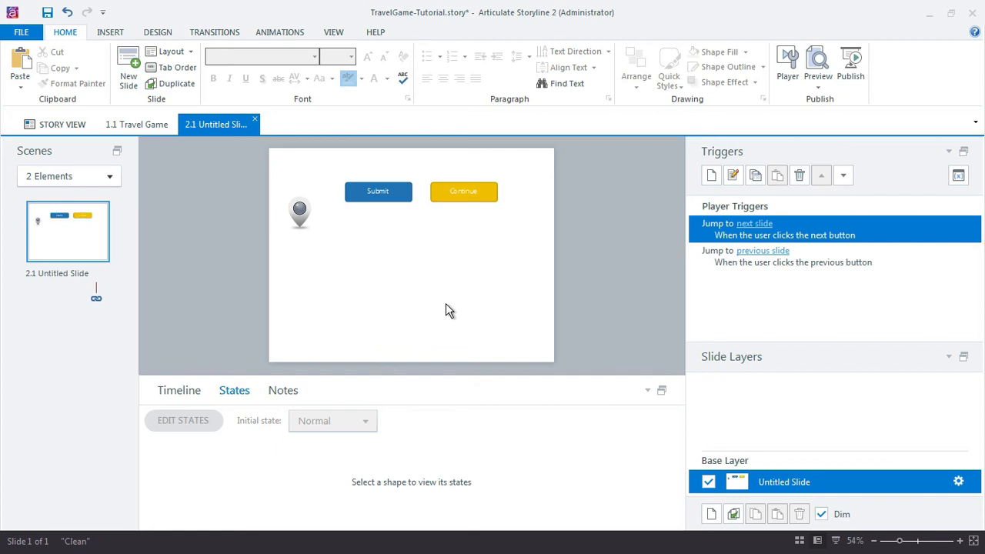
{"action": "mouse_move", "coordinate": [480, 291]}
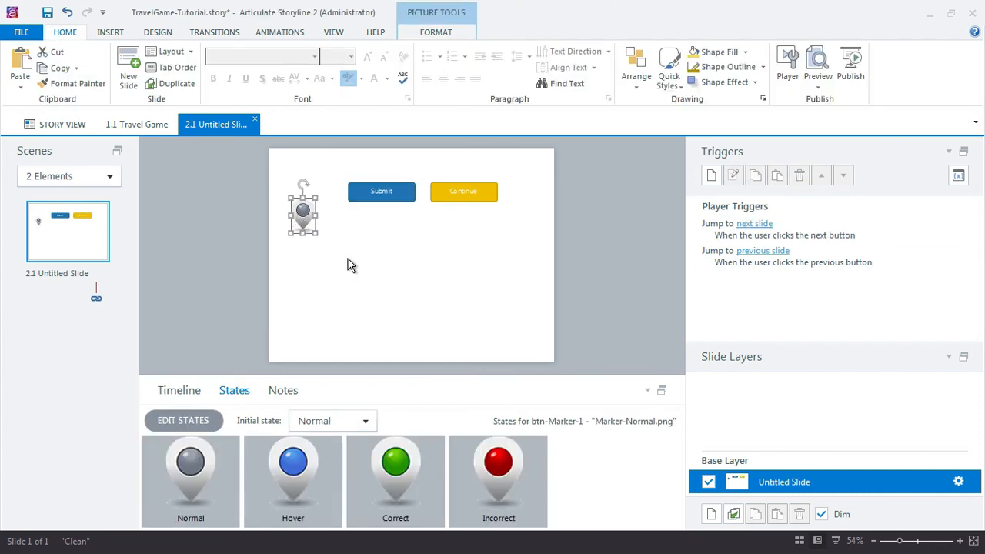
{"action": "mouse_move", "coordinate": [347, 262]}
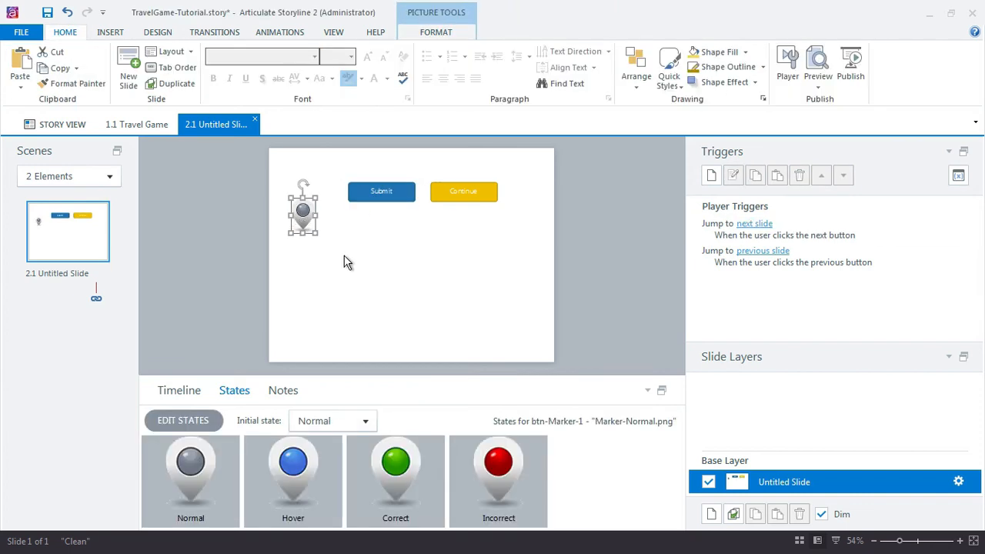
Step: Paste the marker onto the 1.1 Travel Game slide, position it, and return to slide 2.1
{"action": "left_click", "coordinate": [136, 123]}
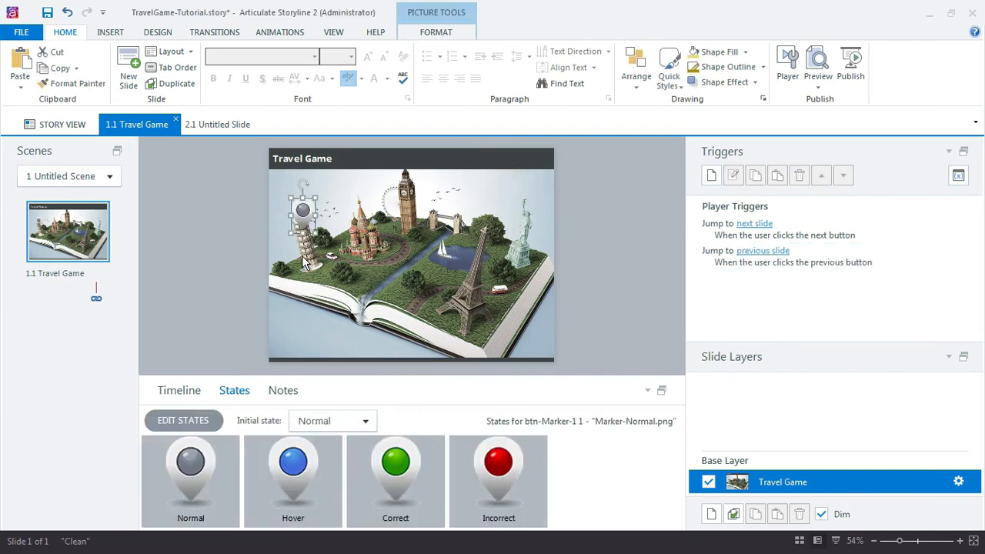
{"action": "left_click_drag", "start_coordinate": [301, 209], "coordinate": [352, 254]}
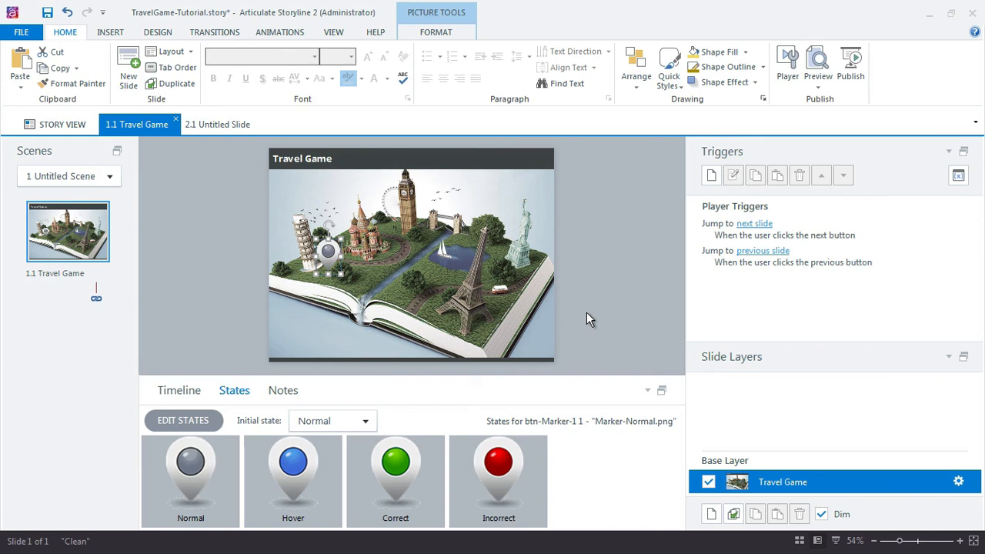
{"action": "left_click", "coordinate": [217, 123]}
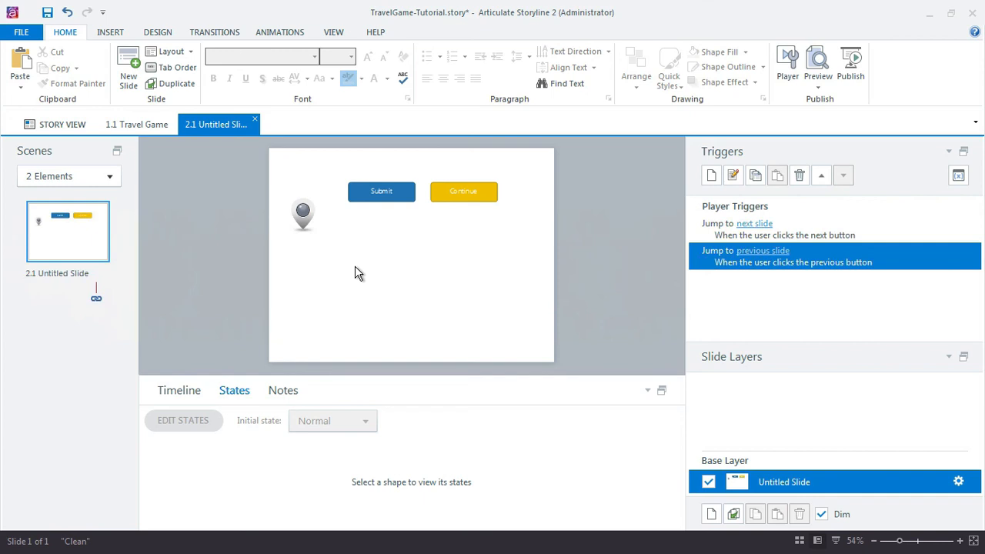
{"action": "mouse_move", "coordinate": [383, 277]}
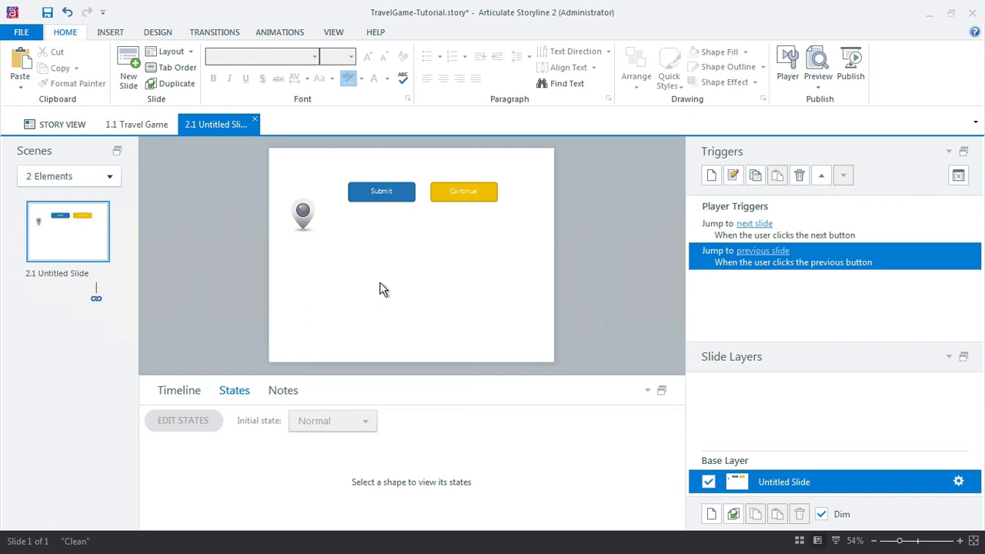
{"action": "mouse_move", "coordinate": [386, 295]}
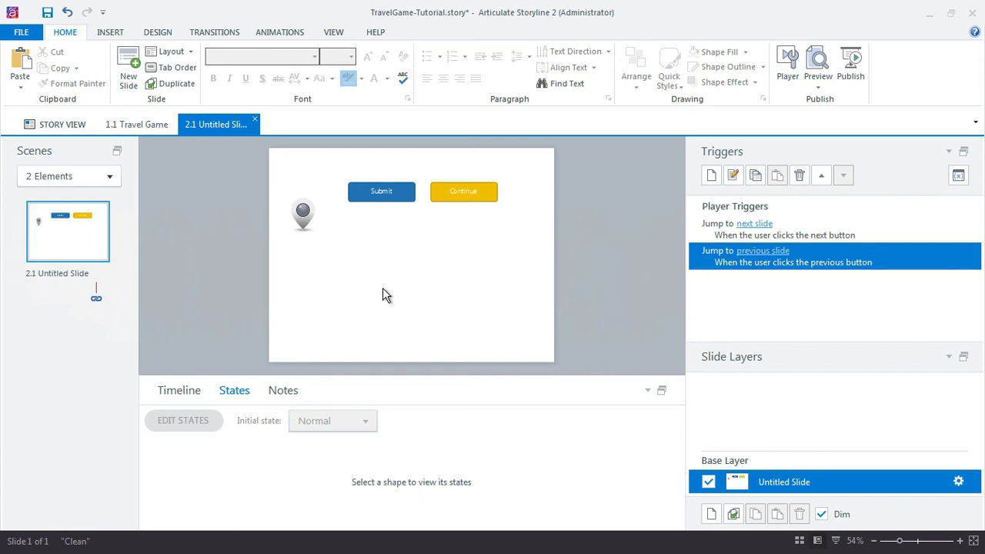